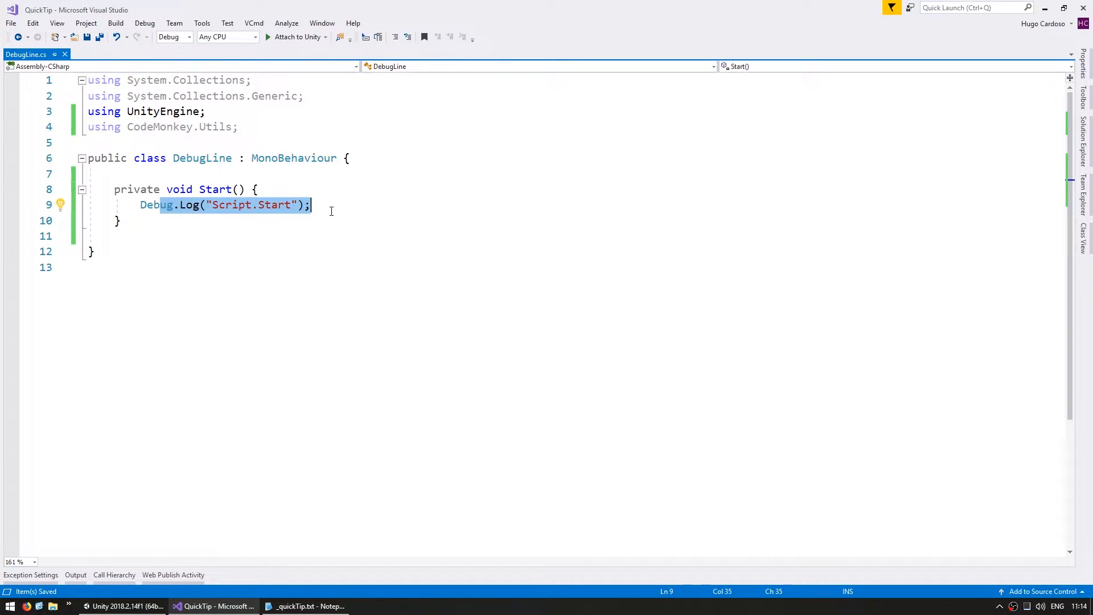
Step: Add Debug.DrawLine(new Vector3(0,0), new Vector3(50, 50), Color.white, 100f) in Start
{"action": "type", "text": "Debug.DrawLine("}
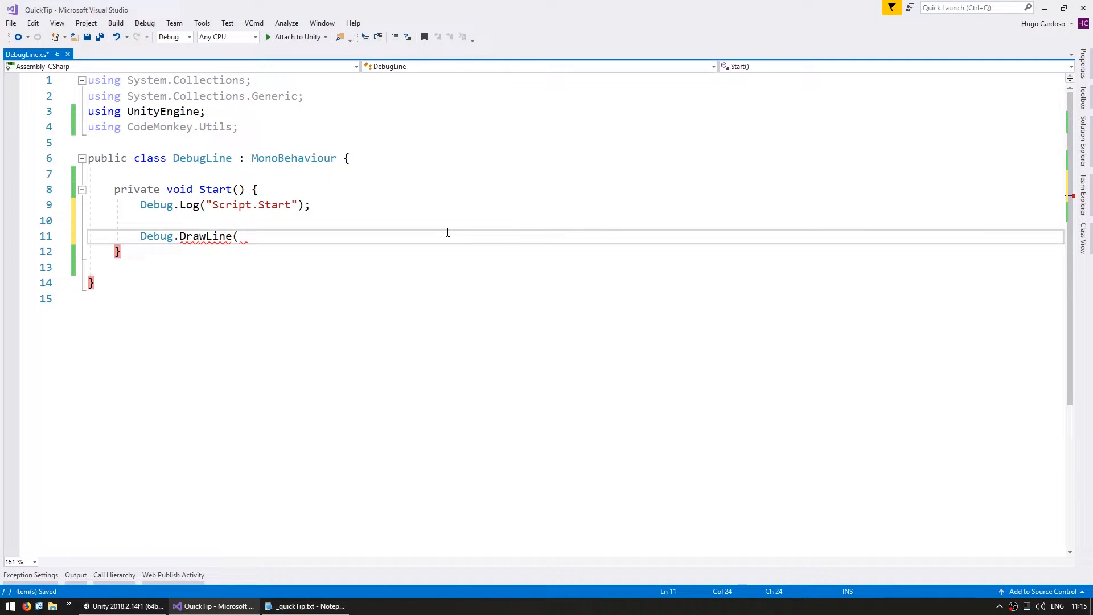
{"action": "type", "text": "new Vector3(0,0),"}
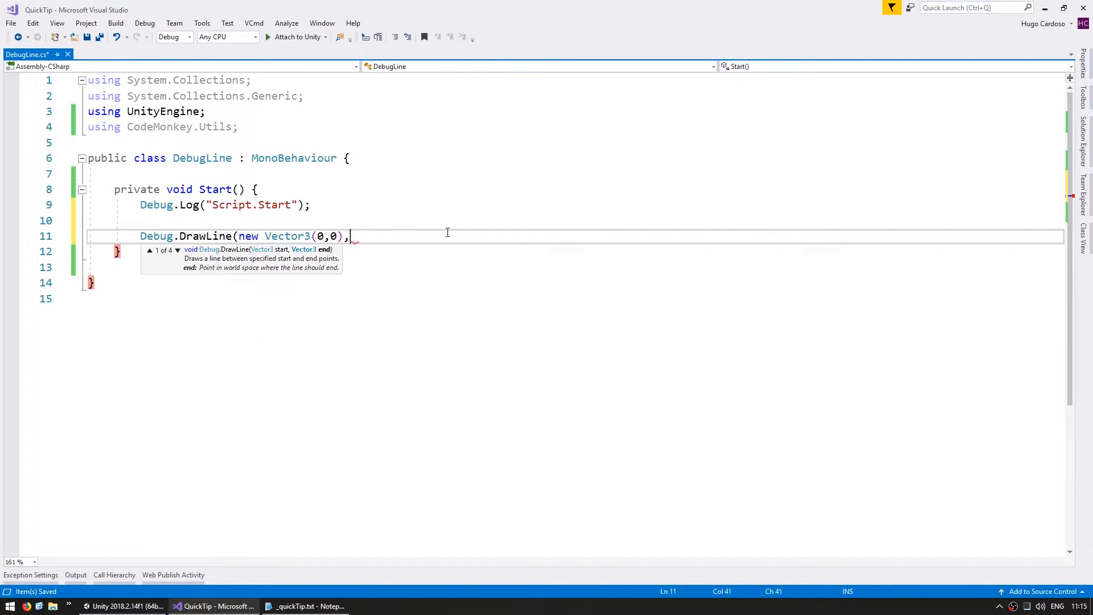
{"action": "type", "text": "new Vector3(50, 50), Color.white,"}
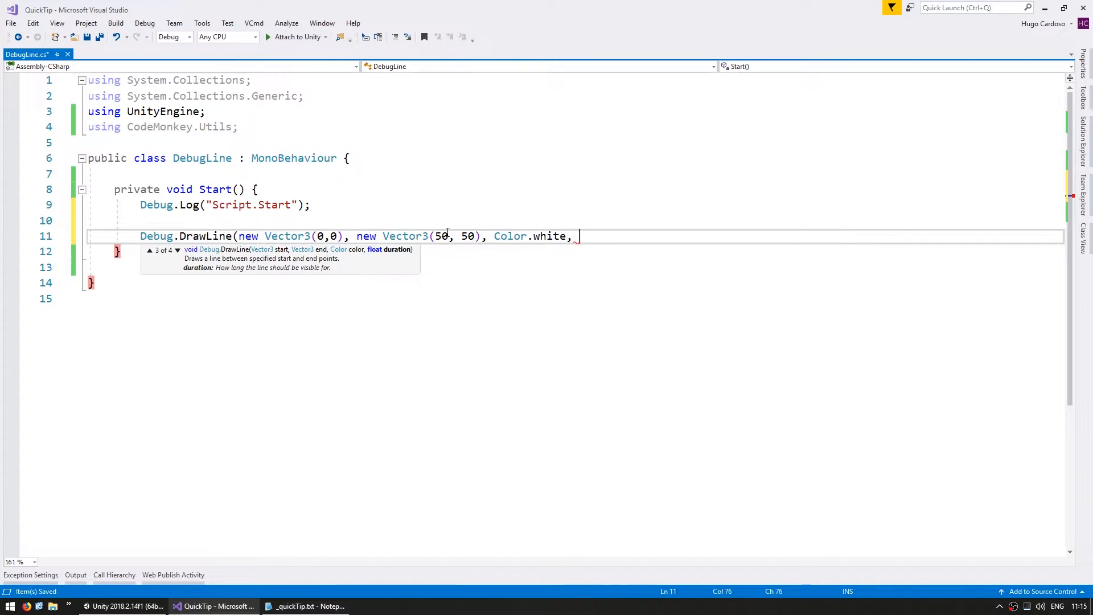
{"action": "type", "text": "100f);"}
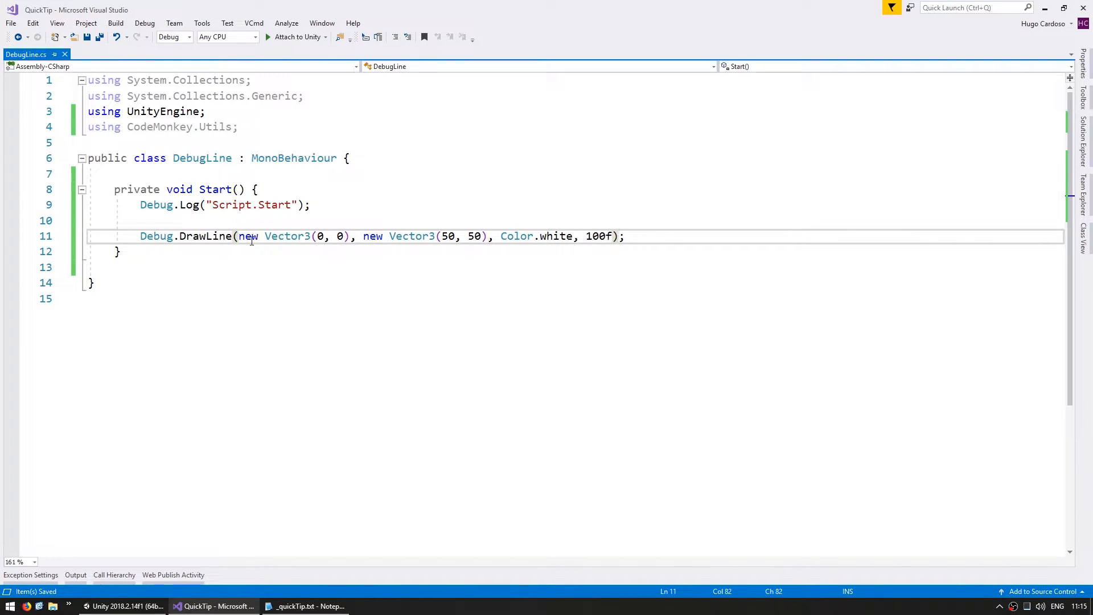
{"action": "double_click", "coordinate": [411, 235]}
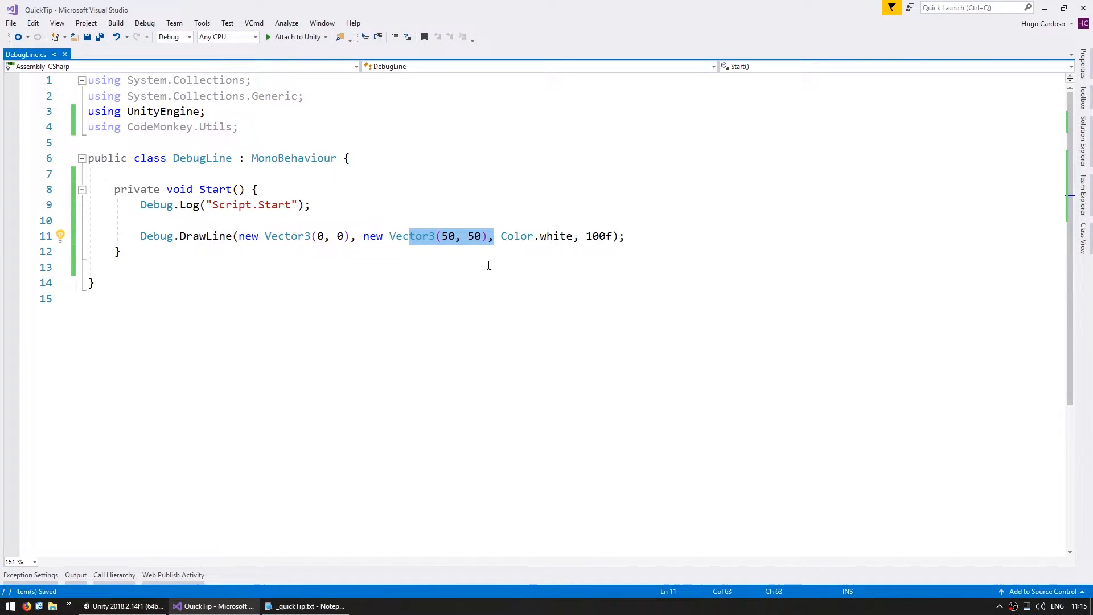
{"action": "left_click", "coordinate": [598, 236]}
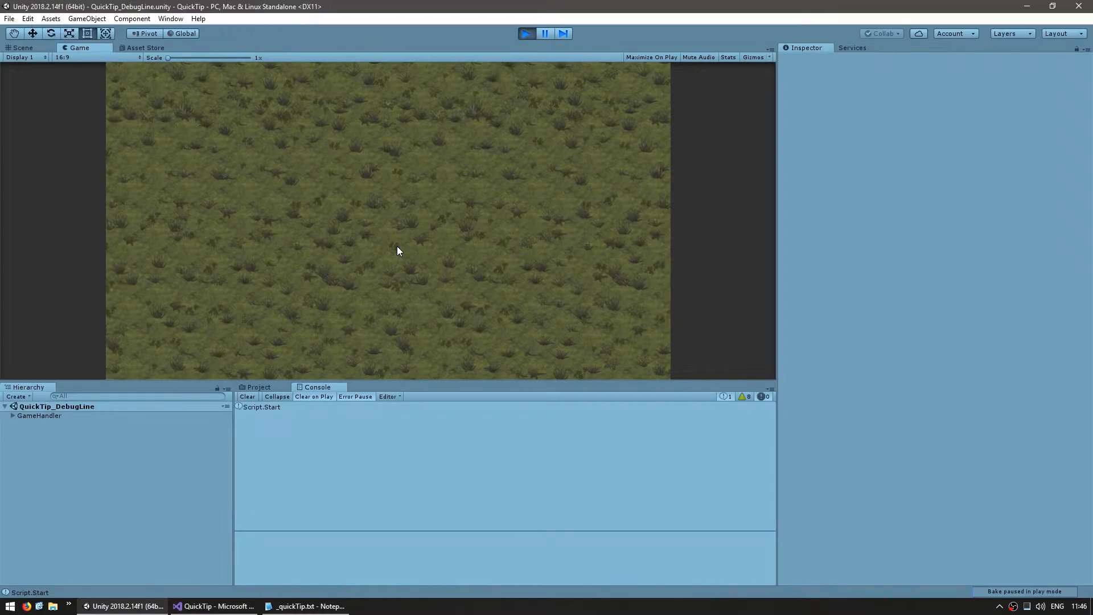
{"action": "mouse_move", "coordinate": [475, 240]}
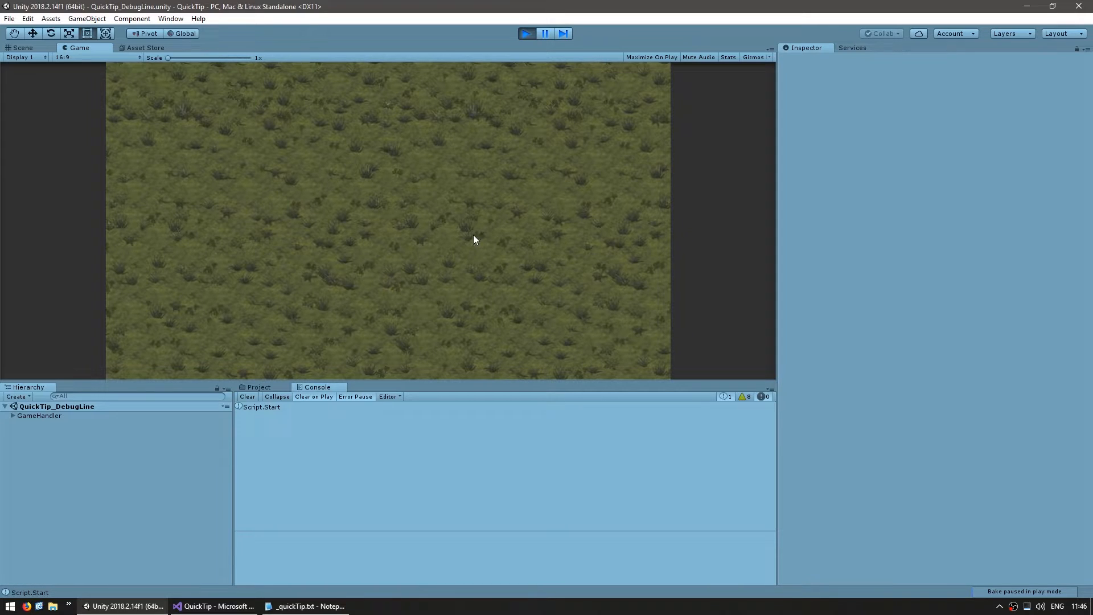
{"action": "mouse_move", "coordinate": [369, 284]}
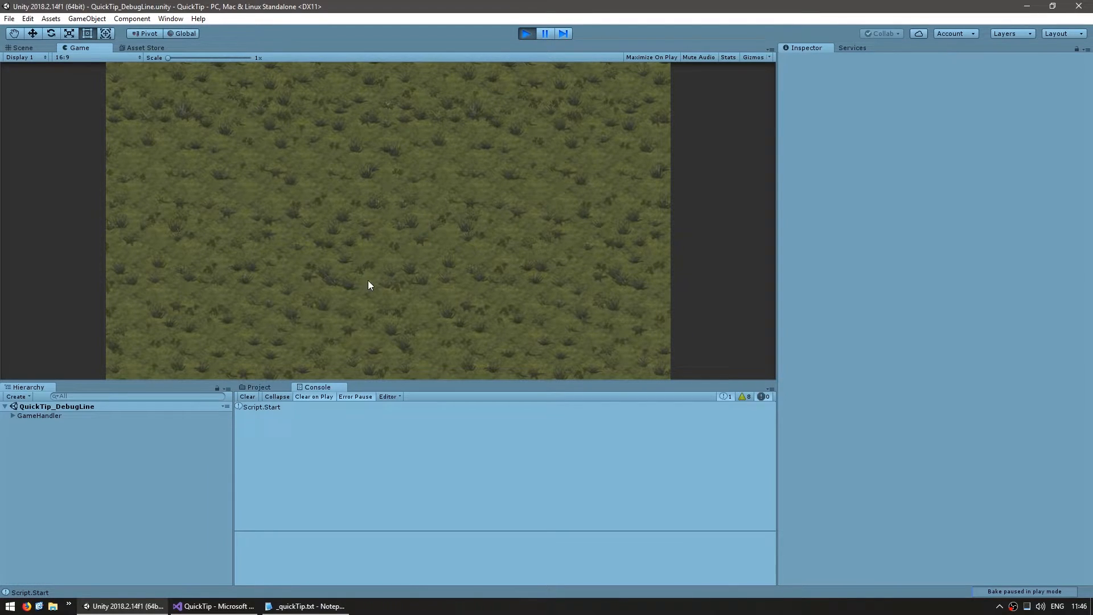
{"action": "mouse_move", "coordinate": [581, 197]}
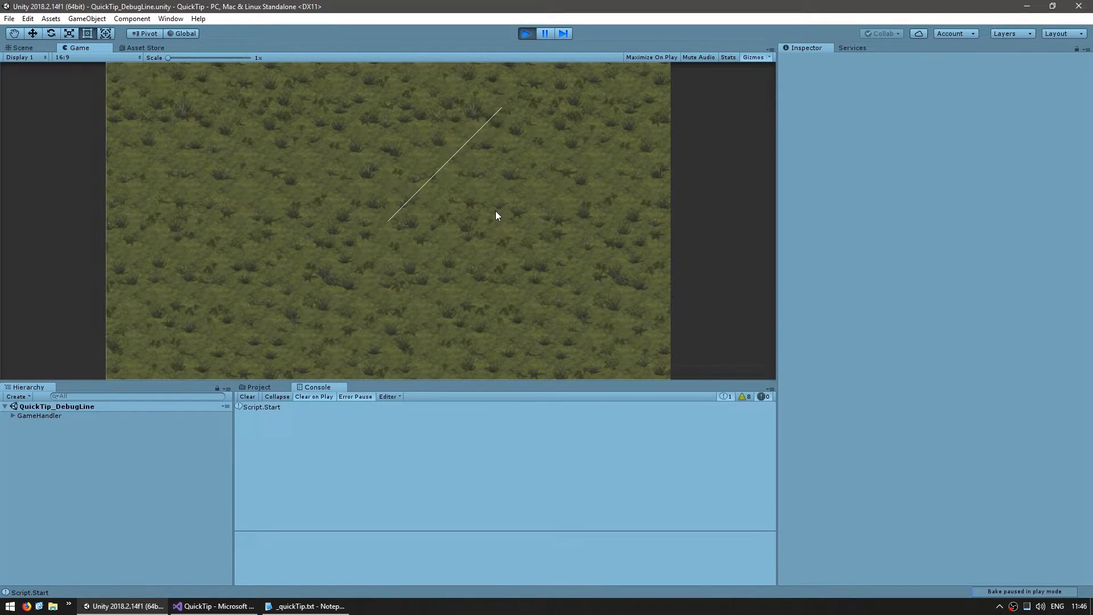
{"action": "mouse_move", "coordinate": [494, 226]}
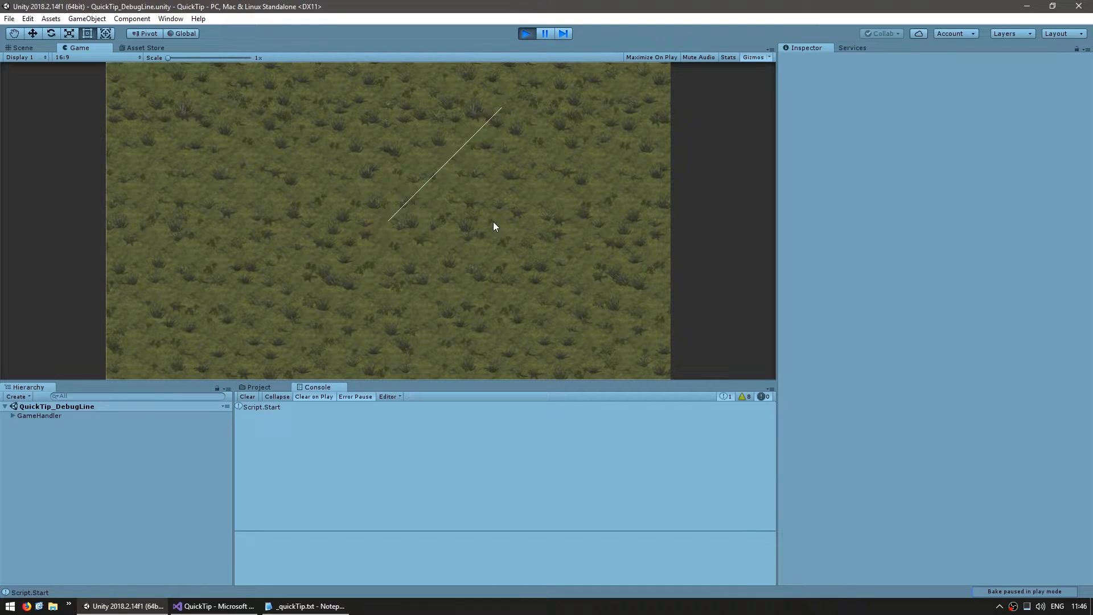
{"action": "mouse_move", "coordinate": [485, 197]}
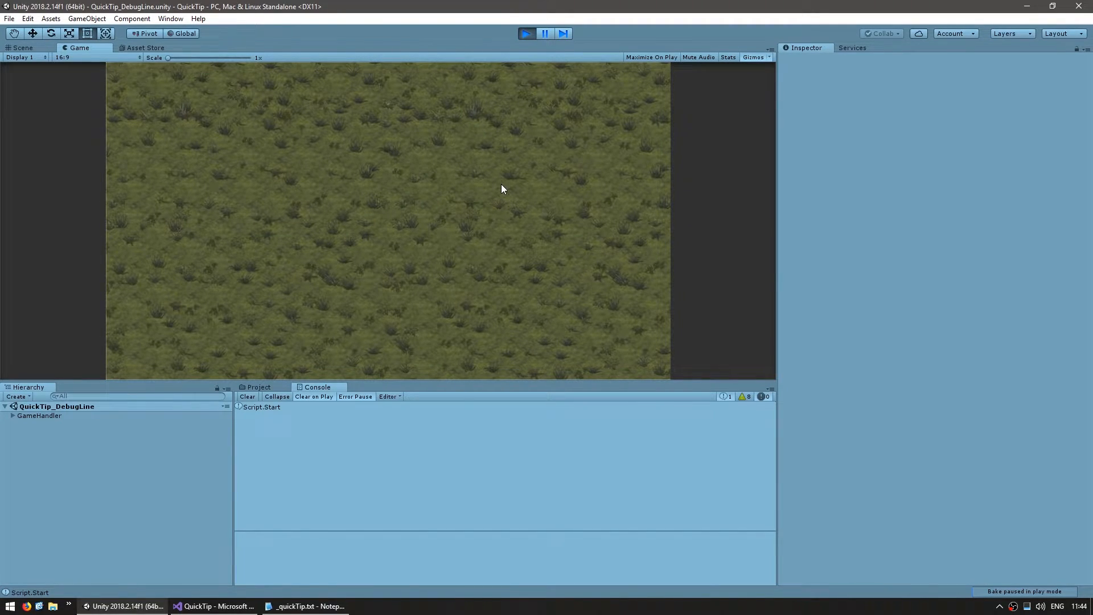
Step: Draw a green line each frame from Vector3.zero to UtilsClass.GetMouseWorldPosition()
{"action": "left_click", "coordinate": [217, 605]}
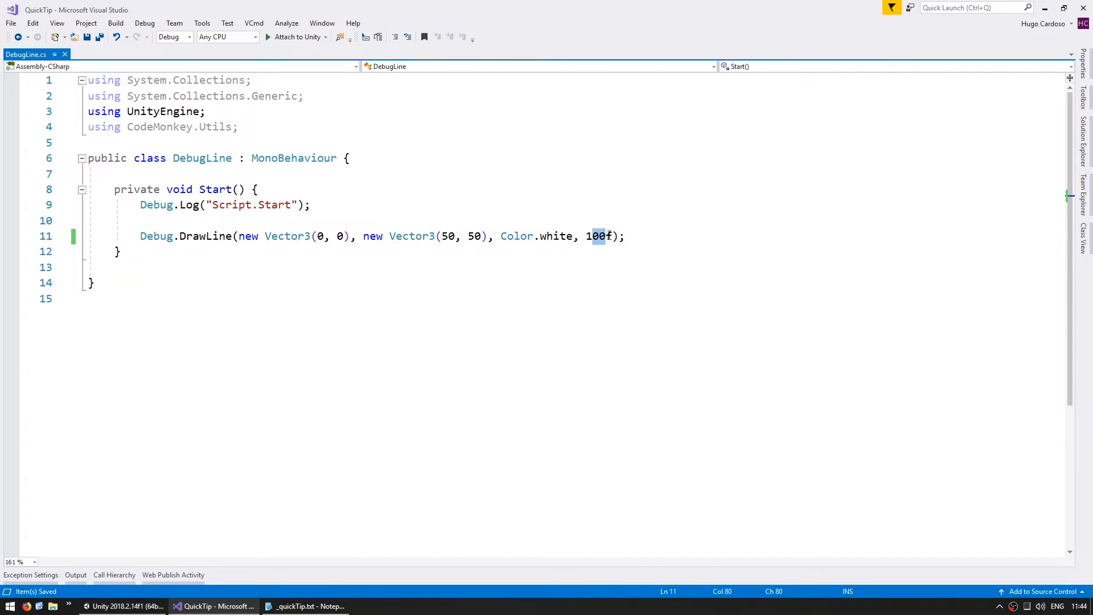
{"action": "mouse_move", "coordinate": [600, 235]}
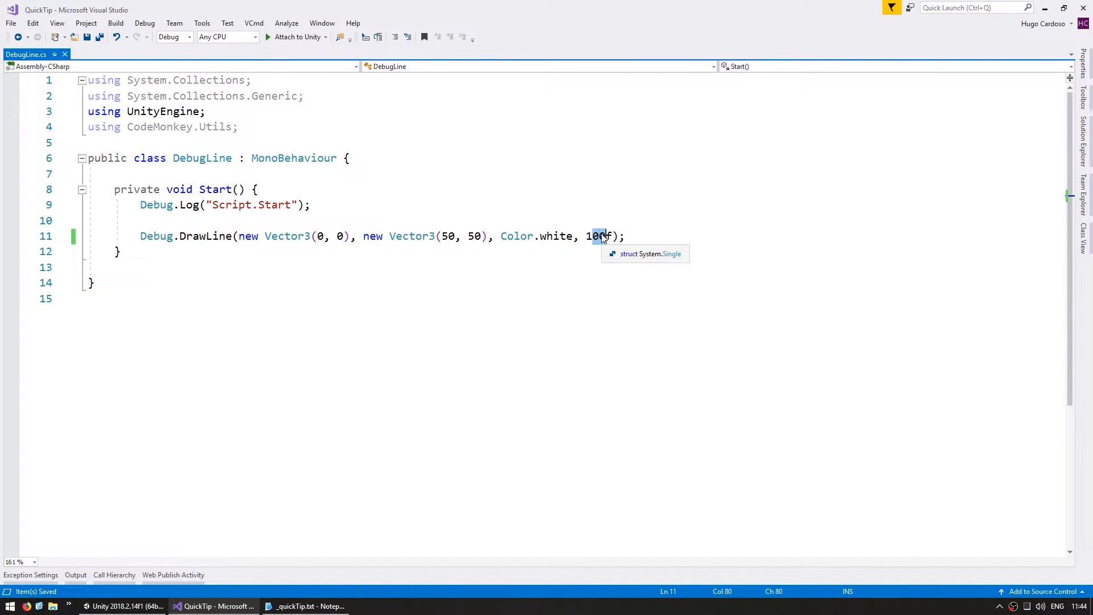
{"action": "mouse_move", "coordinate": [373, 222]}
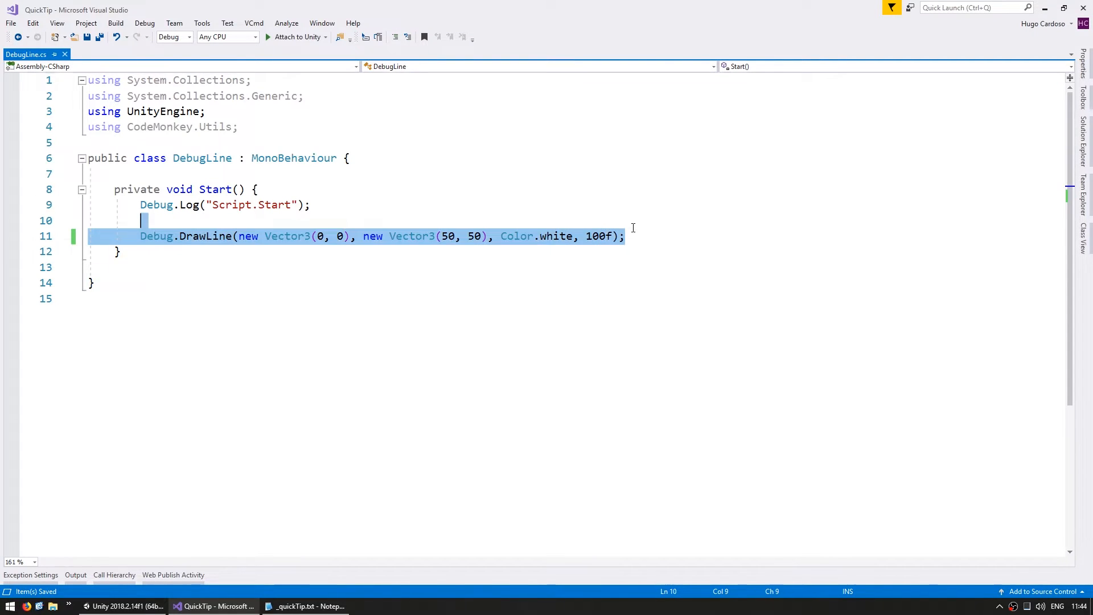
{"action": "type", "text": "private void Update() {"}
{"action": "type", "text": "Debug.DrawLine(Vector3.zero, targetPosition, Color.green"}
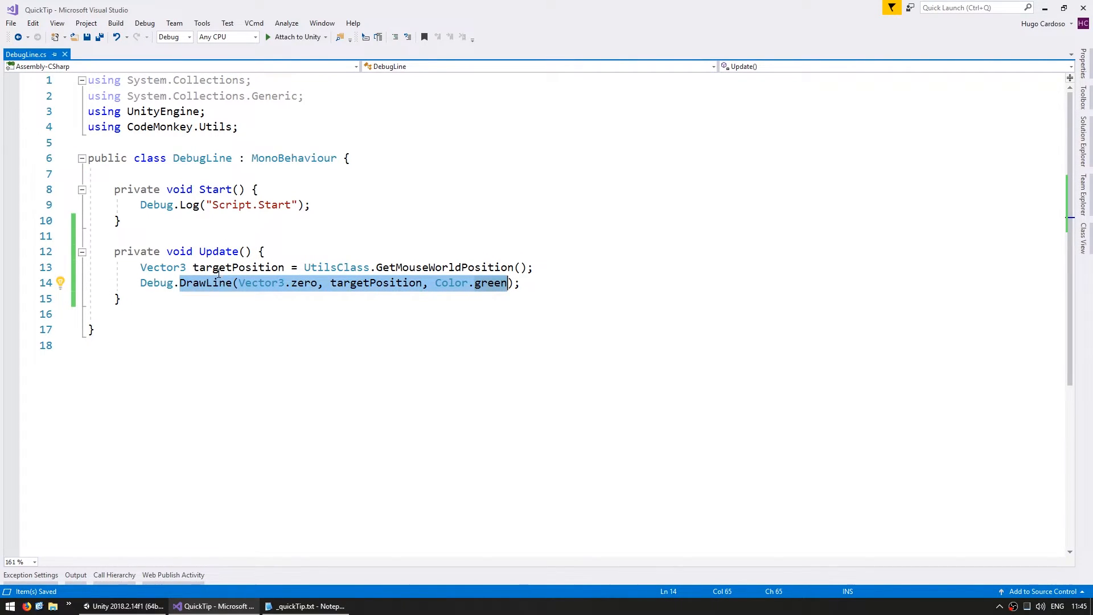
{"action": "left_click", "coordinate": [403, 282]}
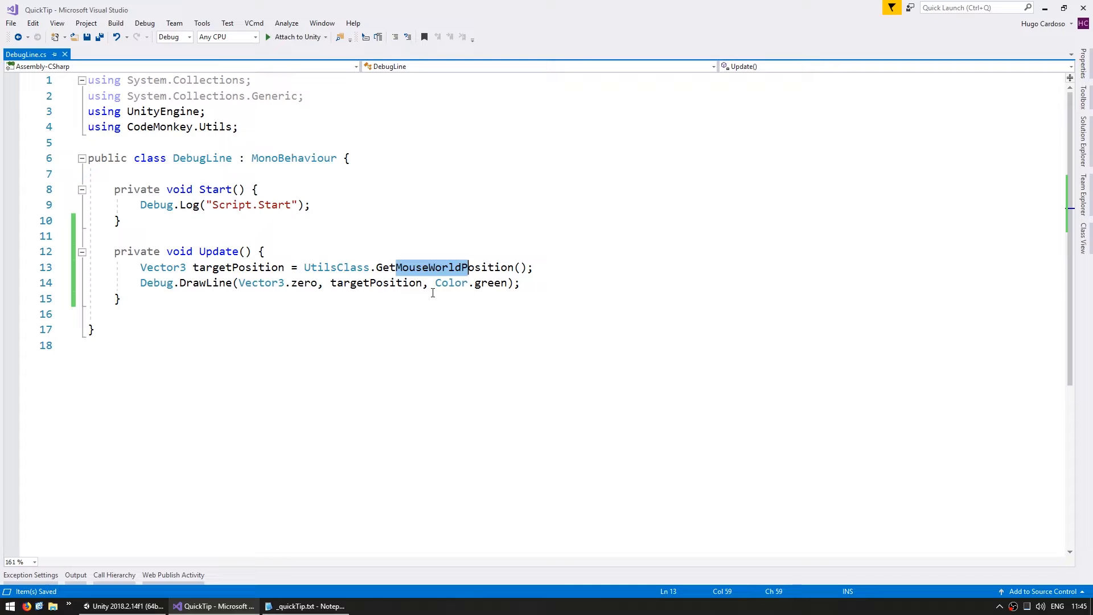
{"action": "mouse_move", "coordinate": [336, 267]}
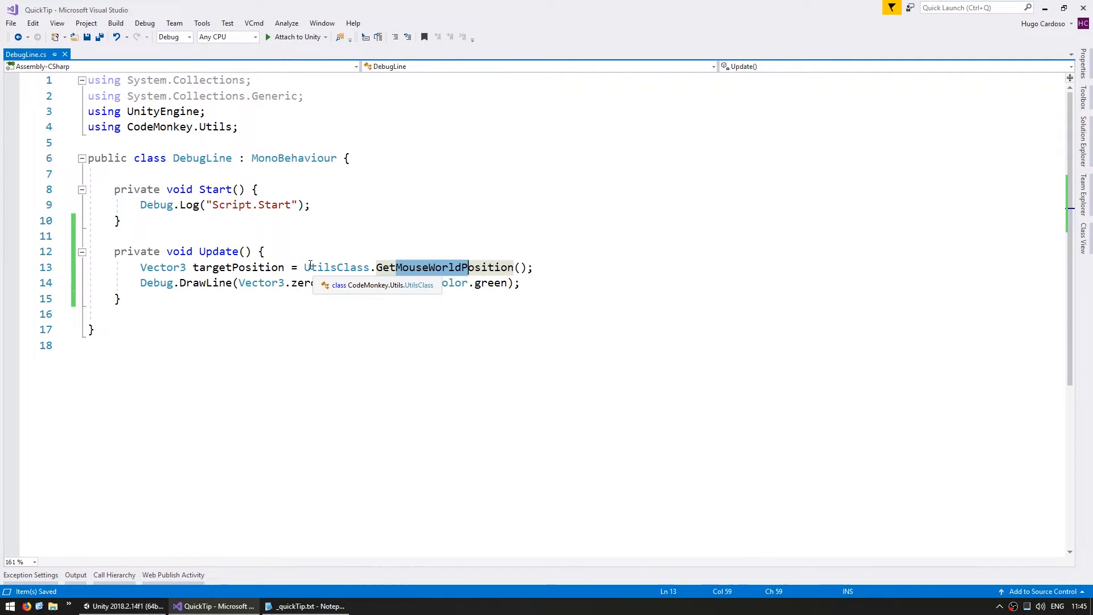
Step: In Unity's running game, watch the green line follow the mouse
{"action": "left_click", "coordinate": [126, 606]}
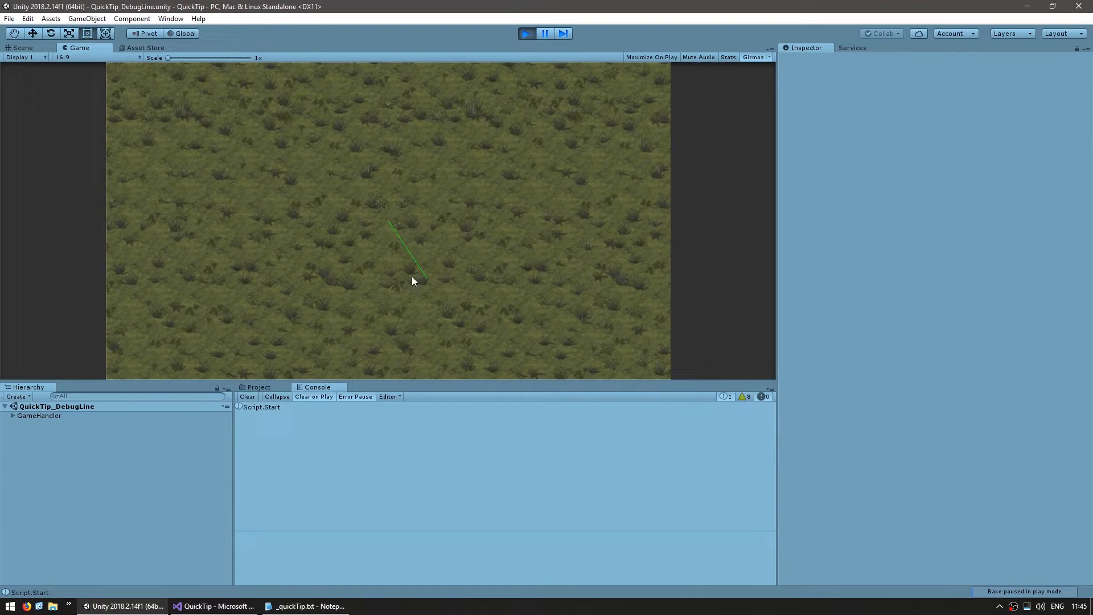
{"action": "mouse_move", "coordinate": [221, 288]}
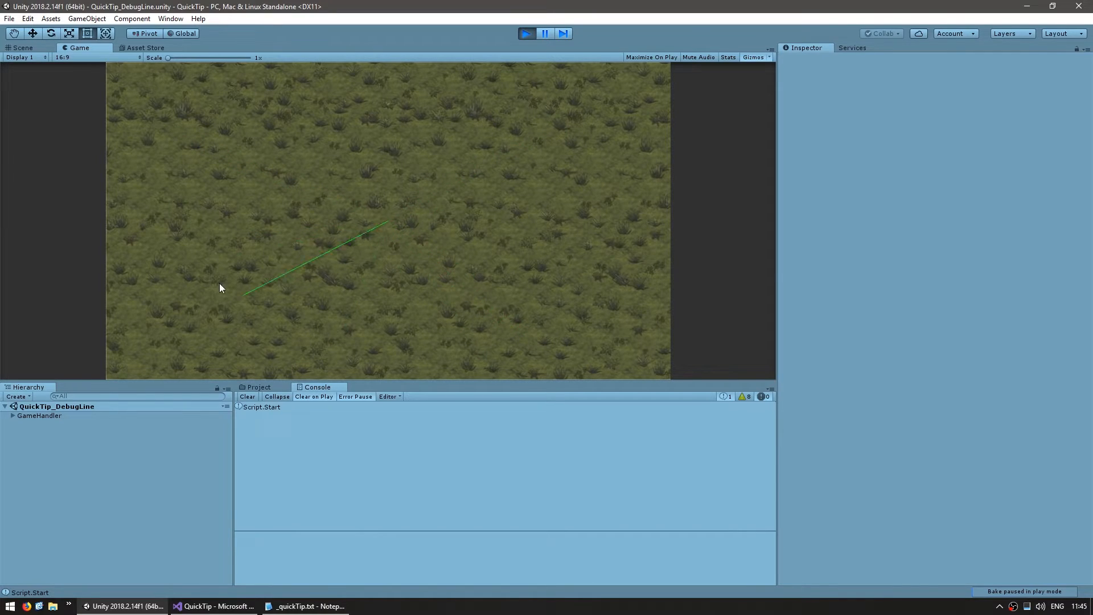
{"action": "left_click", "coordinate": [216, 605]}
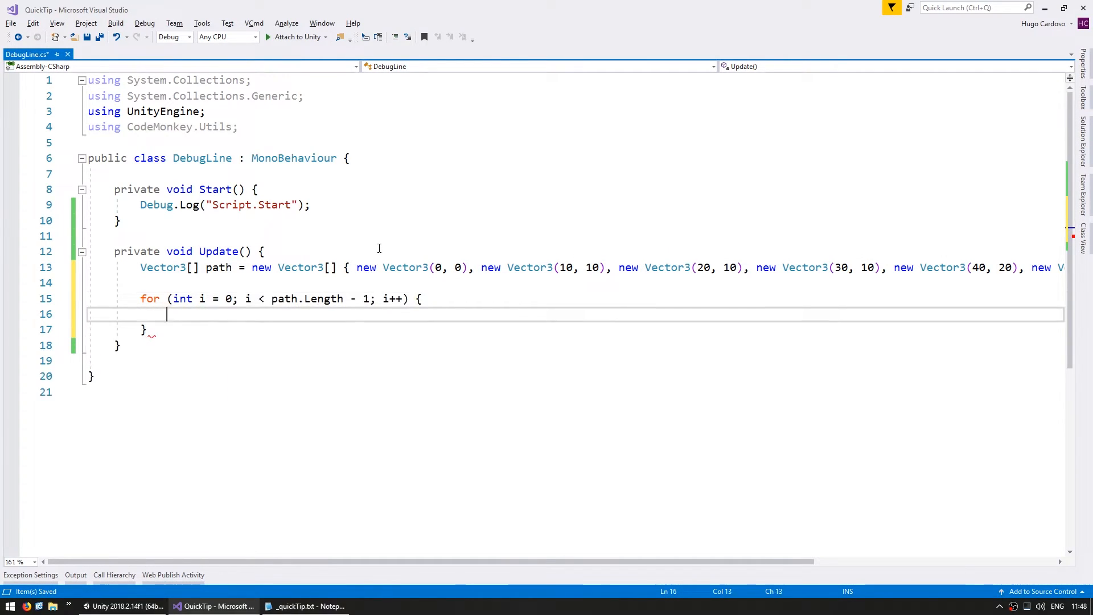
Step: Loop over path calling Debug.DrawLine(path[i], path[i + 1], Color.green), then view the zigzag
{"action": "type", "text": "Debug.DrawLine(path[i], path[i + 1], Color.green);"}
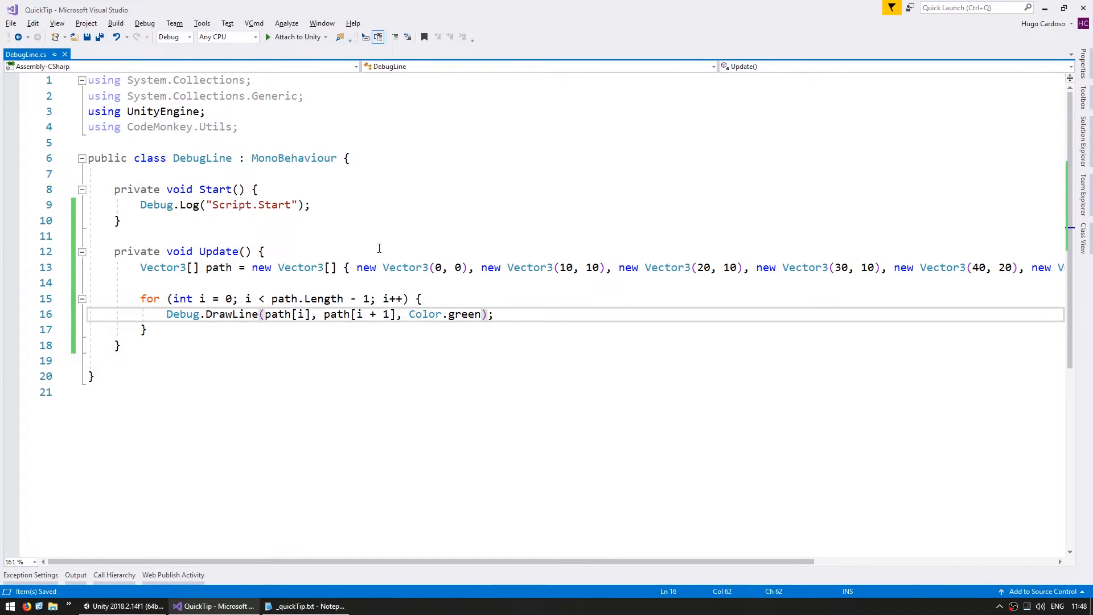
{"action": "left_click", "coordinate": [302, 267]}
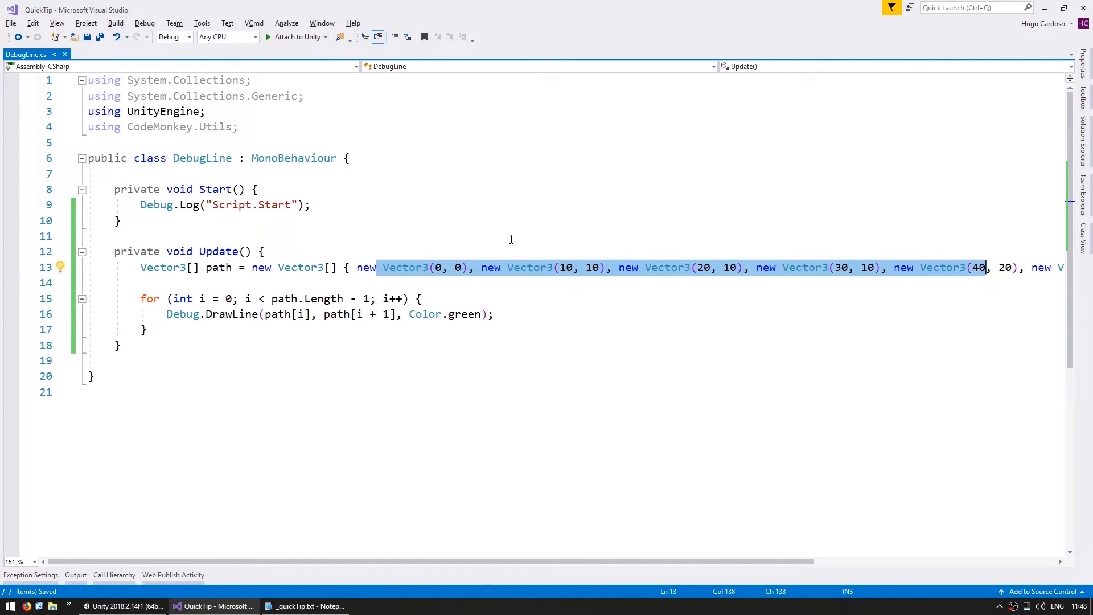
{"action": "left_click", "coordinate": [302, 298]}
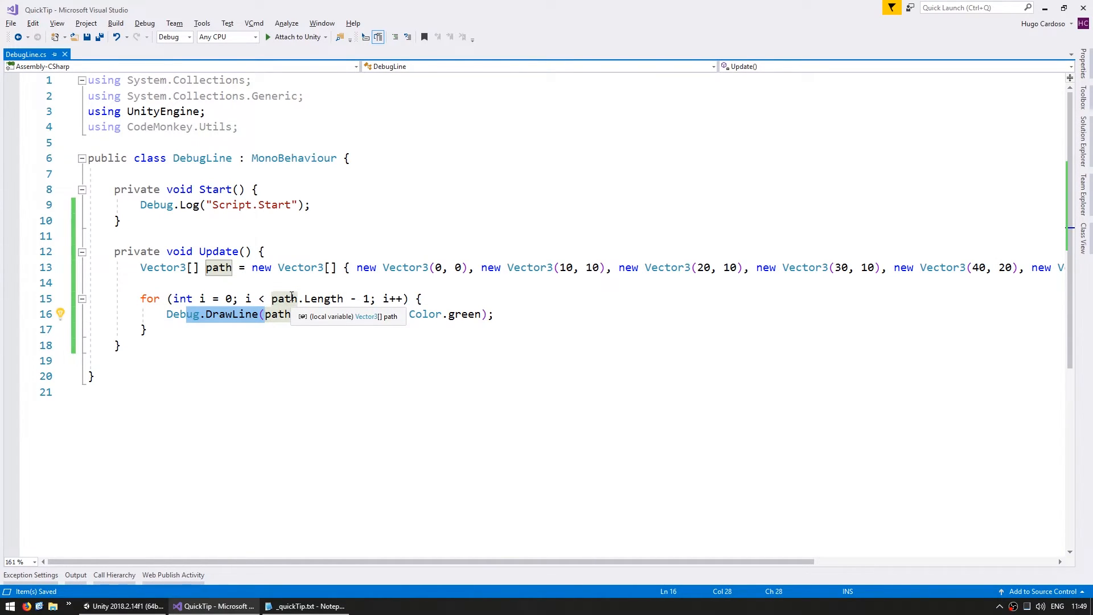
{"action": "left_click", "coordinate": [125, 606]}
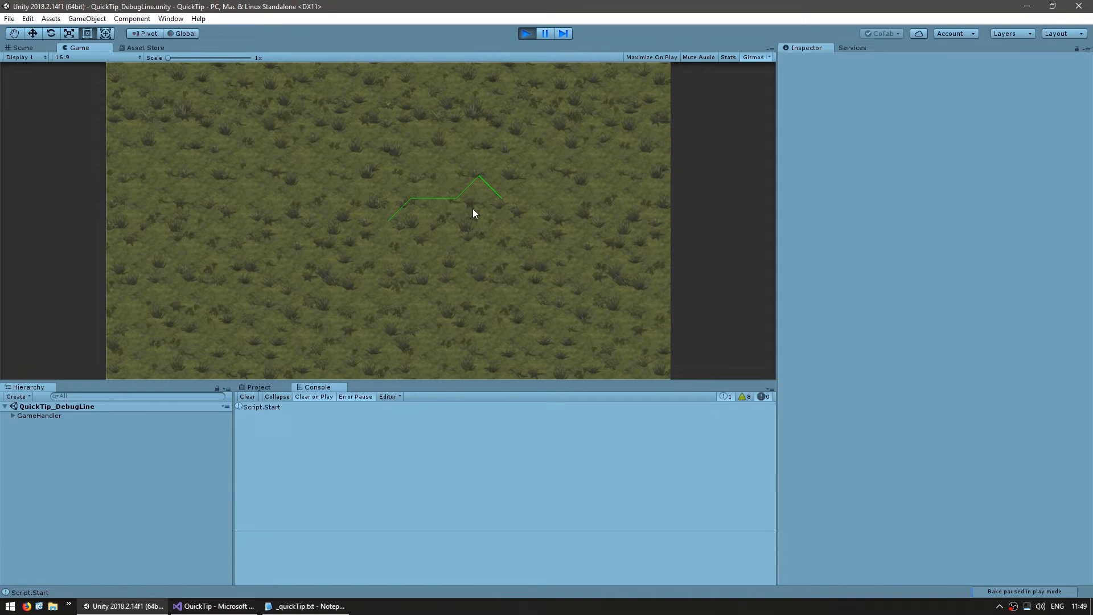
{"action": "mouse_move", "coordinate": [478, 269]}
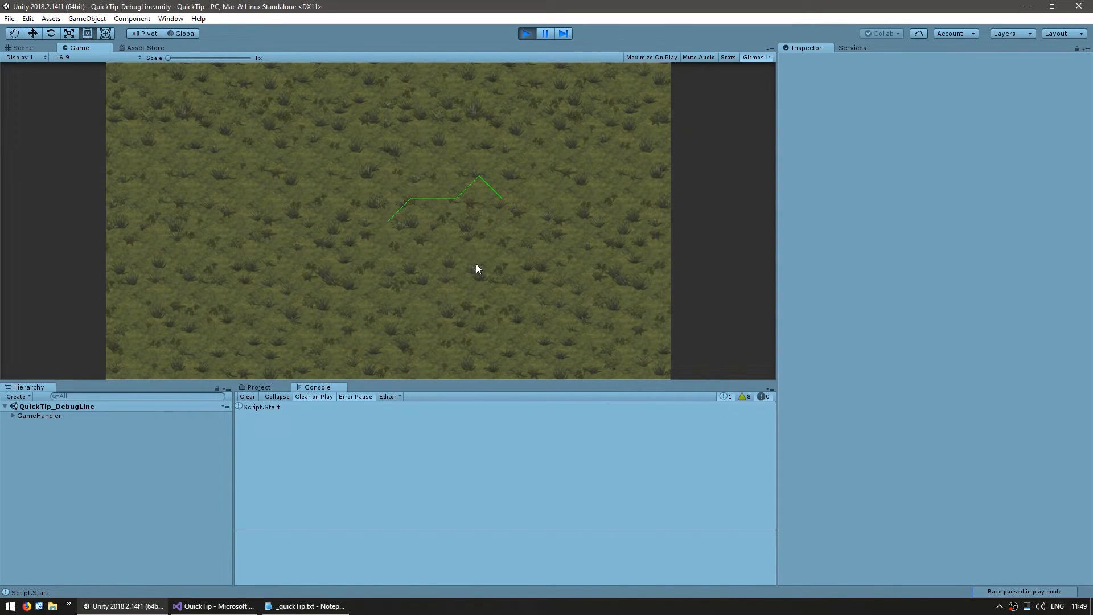
Step: Add DrawQuadrant with quadrantSize 10f, call it for four cells, and view the grid
{"action": "left_click", "coordinate": [217, 606]}
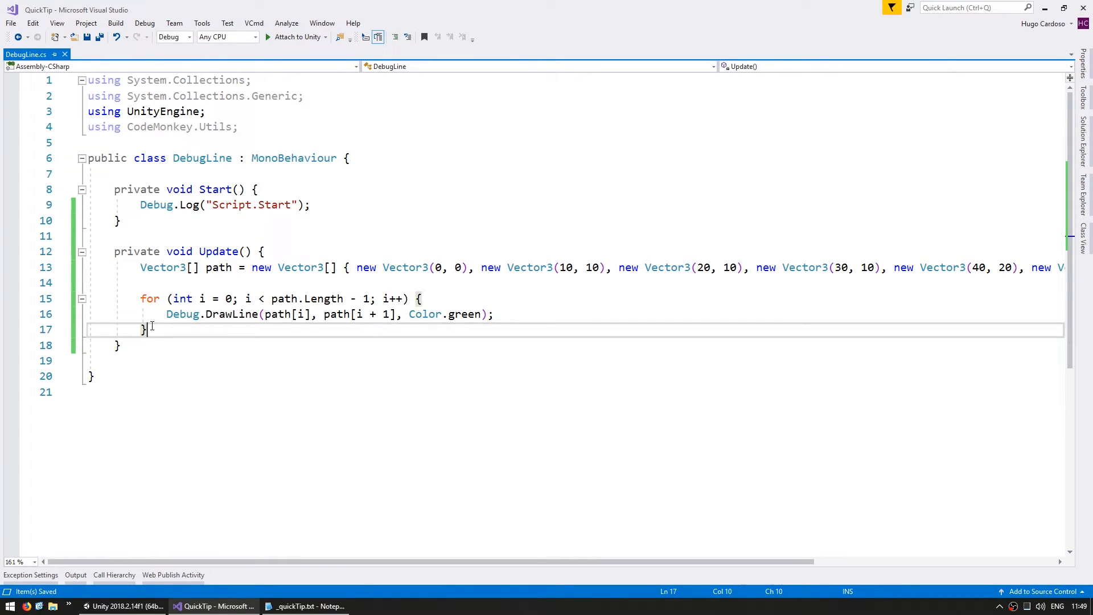
{"action": "mouse_move", "coordinate": [136, 346]}
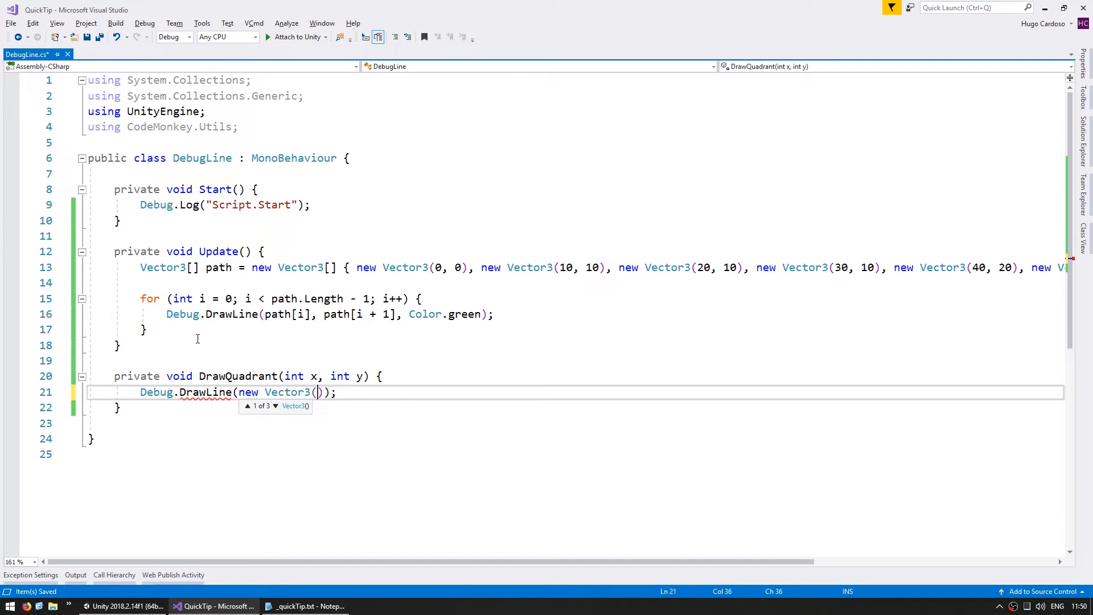
{"action": "type", "text": "float quadrantSize = 10f;"}
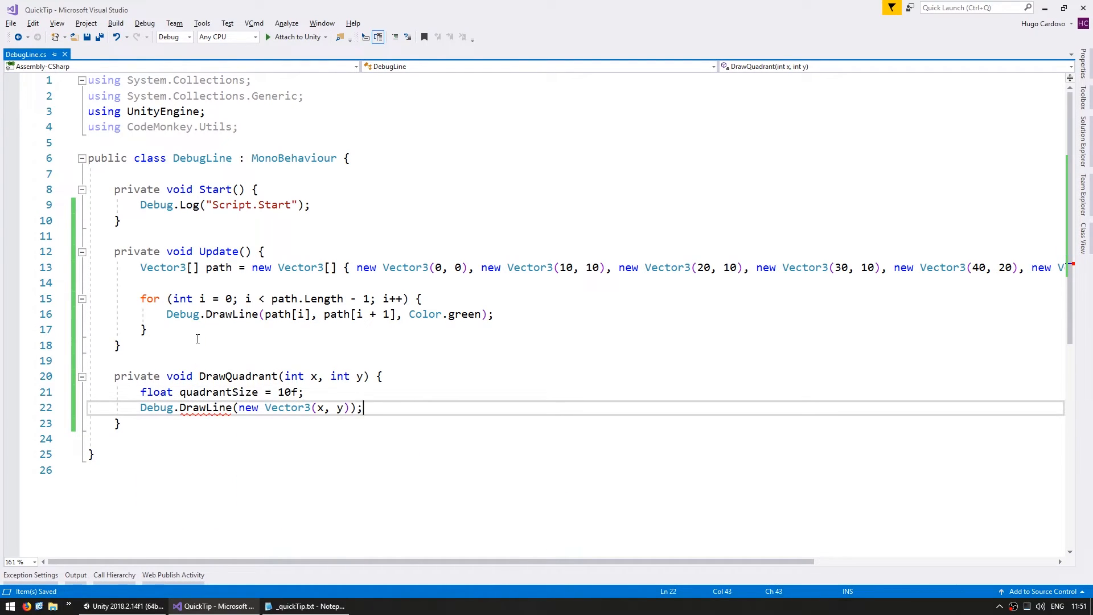
{"action": "type", "text": "* quadrantSize, new Vector3(x + 1, y) * quadrantSize"}
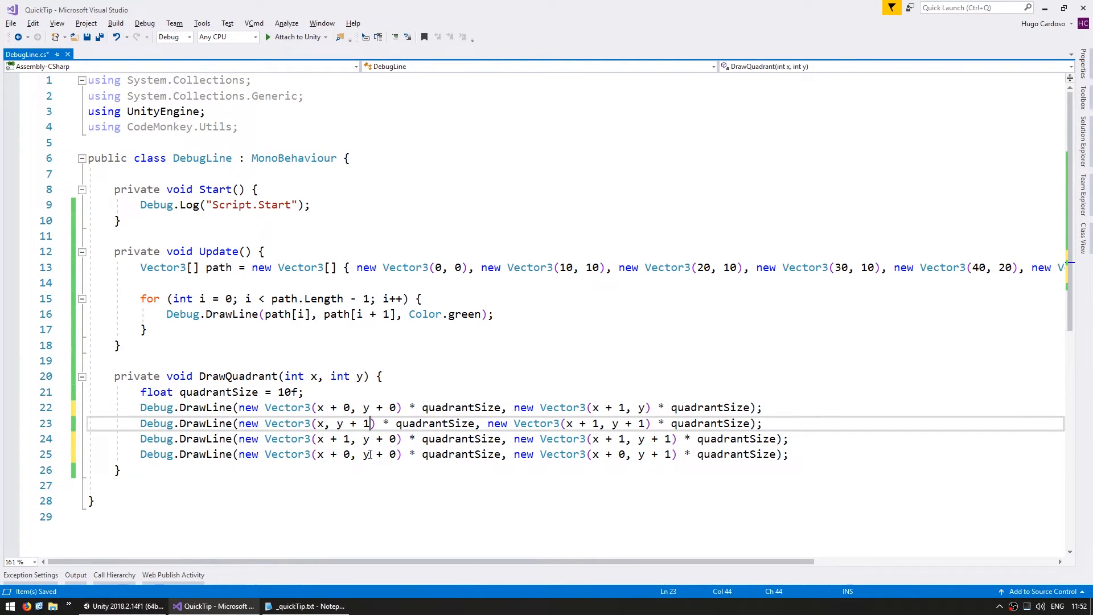
{"action": "type", "text": "DrawQuadrant(0, 0);"}
{"action": "type", "text": " + 0"}
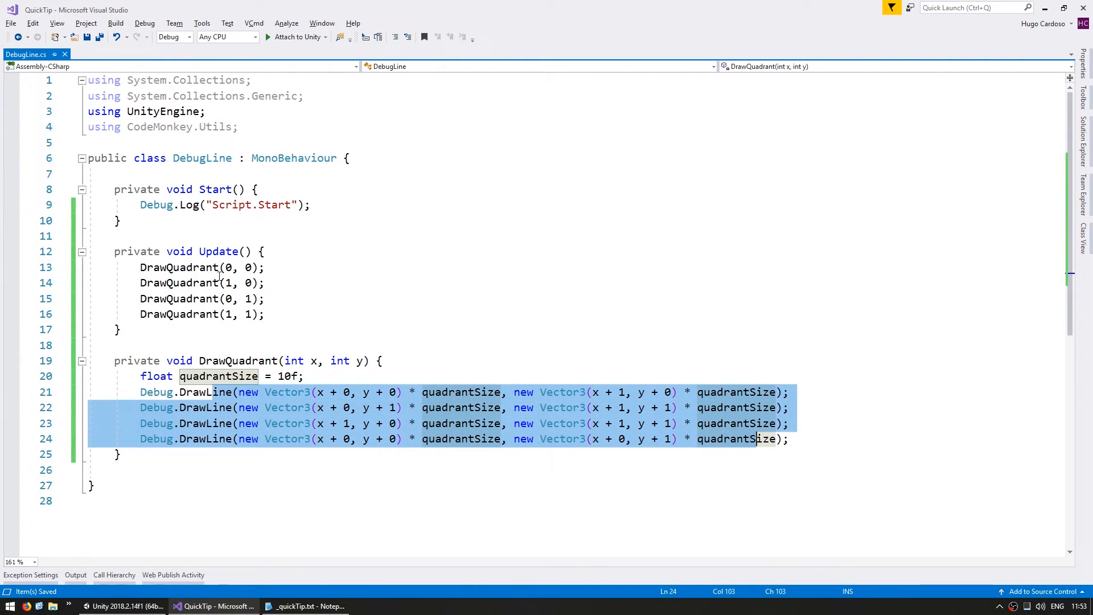
{"action": "left_click", "coordinate": [125, 606]}
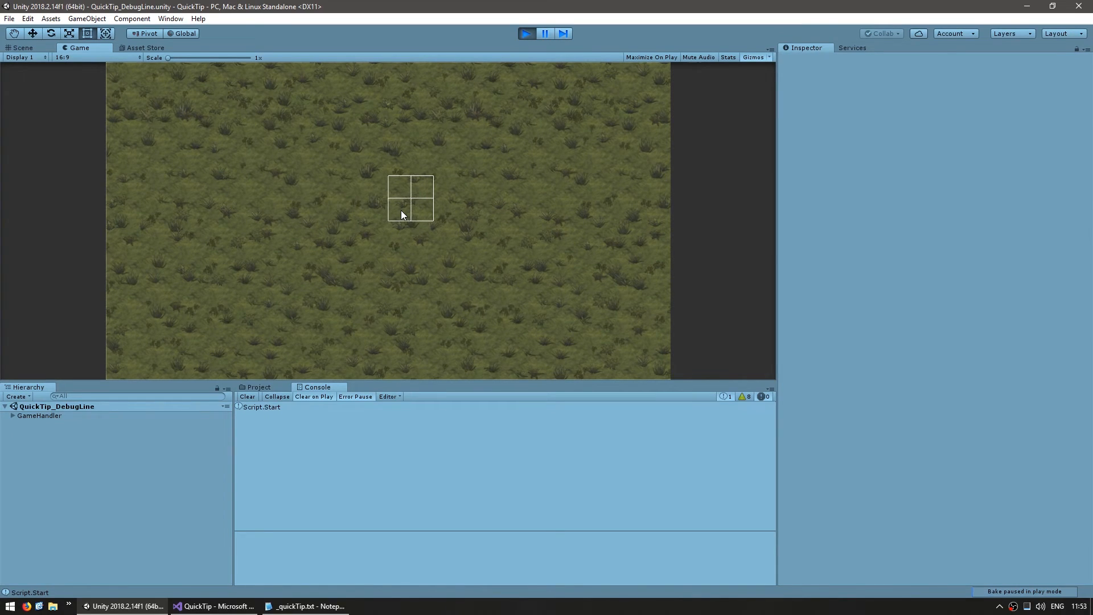
{"action": "mouse_move", "coordinate": [475, 210]}
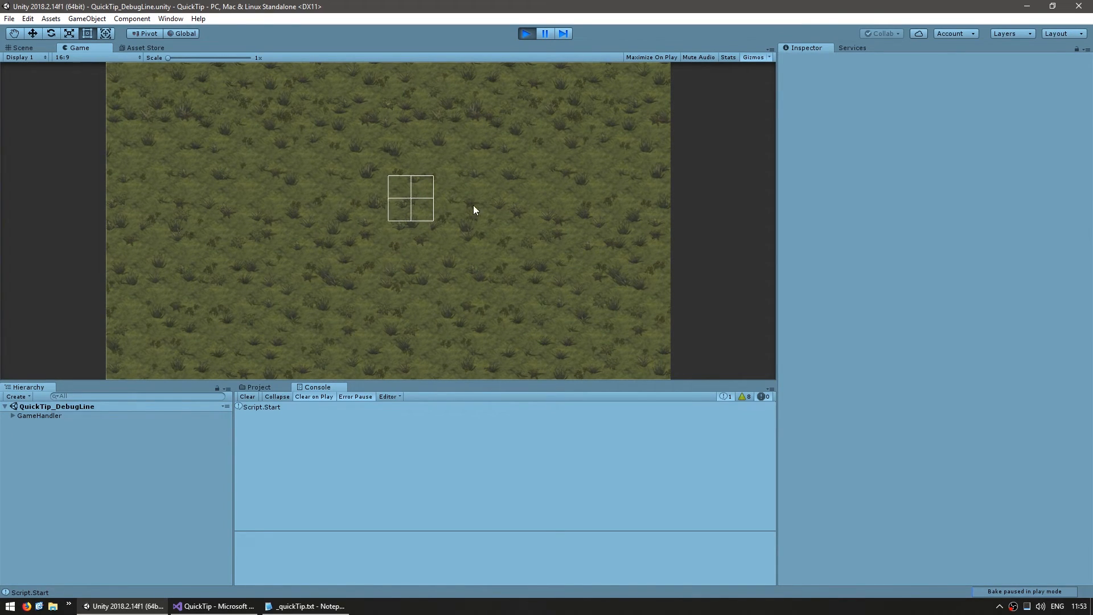